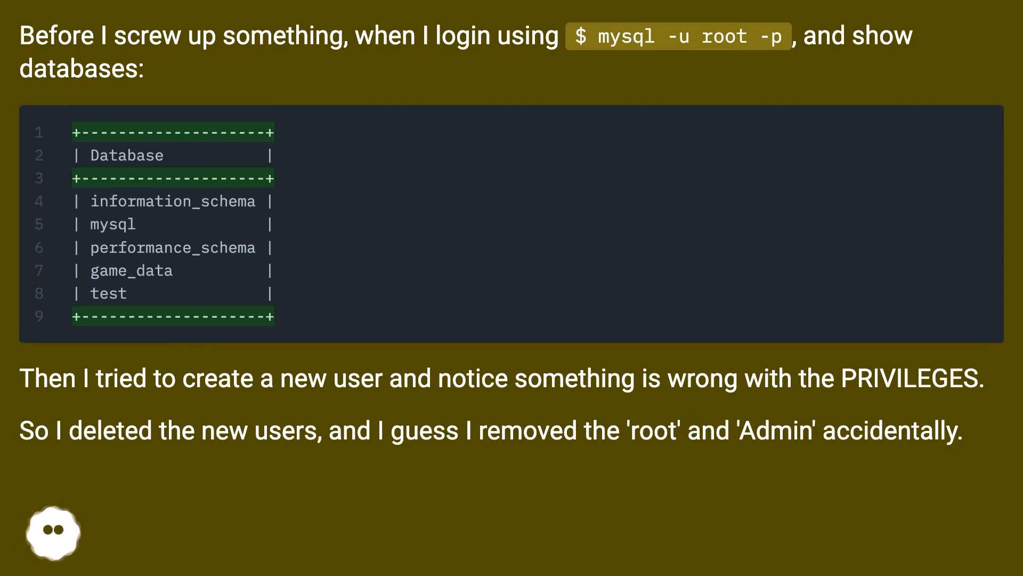
pyautogui.scroll(-3)
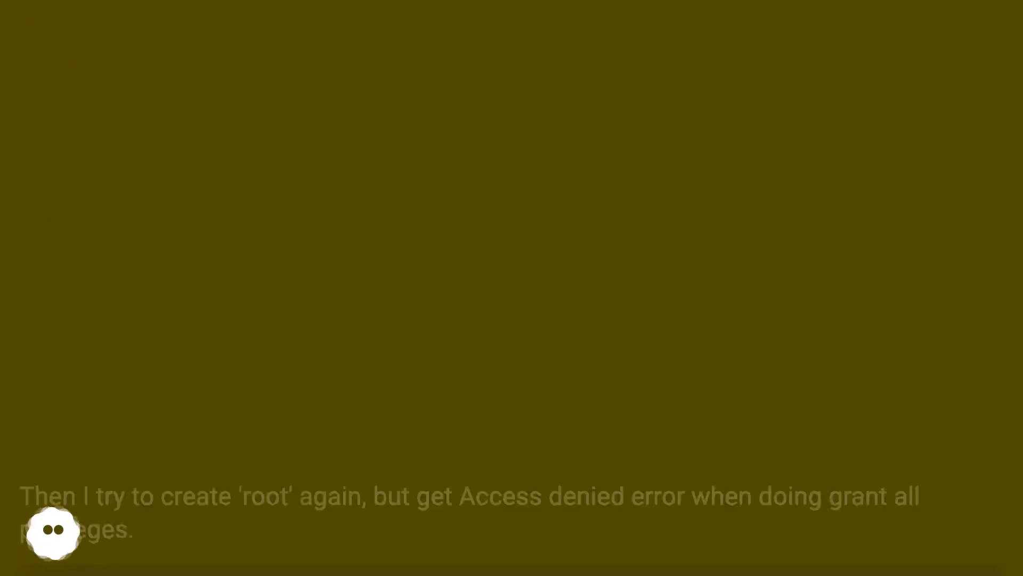
pyautogui.scroll(3)
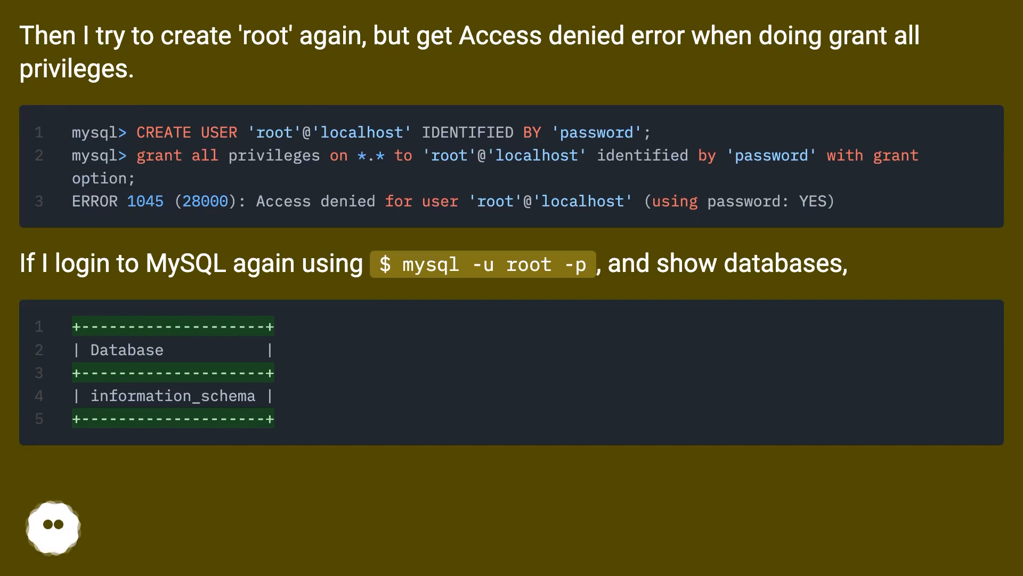
pyautogui.scroll(-3)
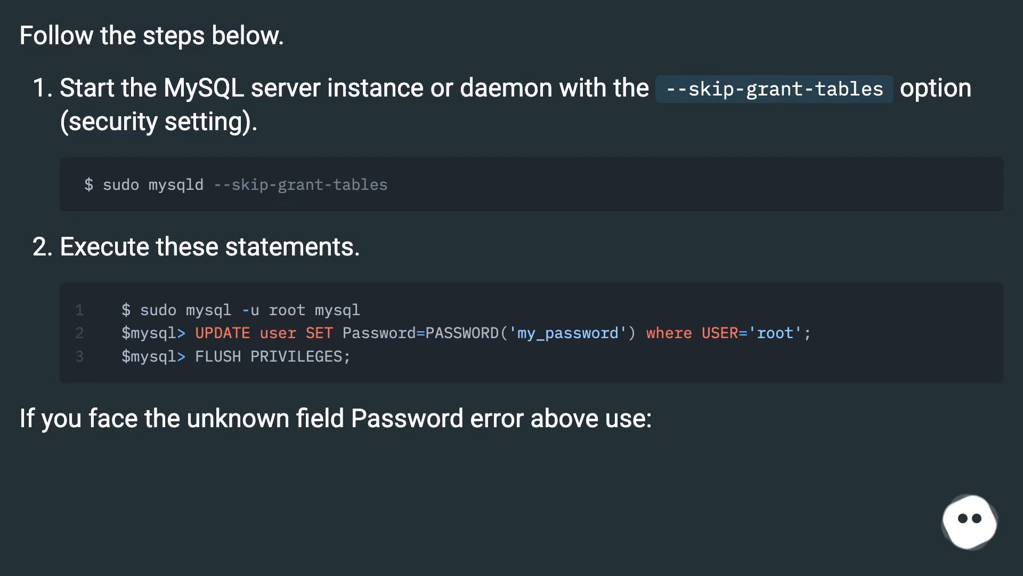
pyautogui.scroll(-3)
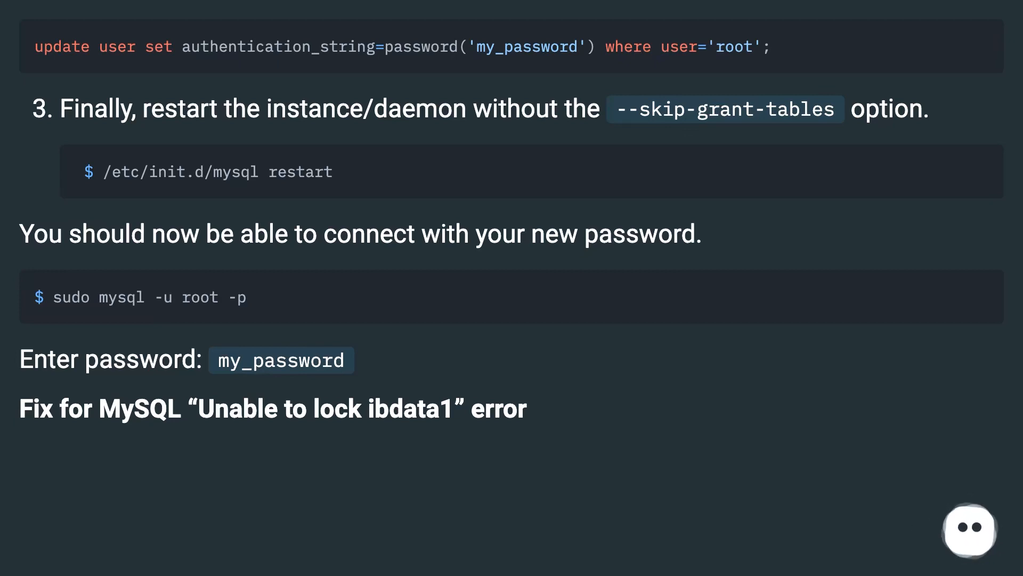
pyautogui.scroll(-3)
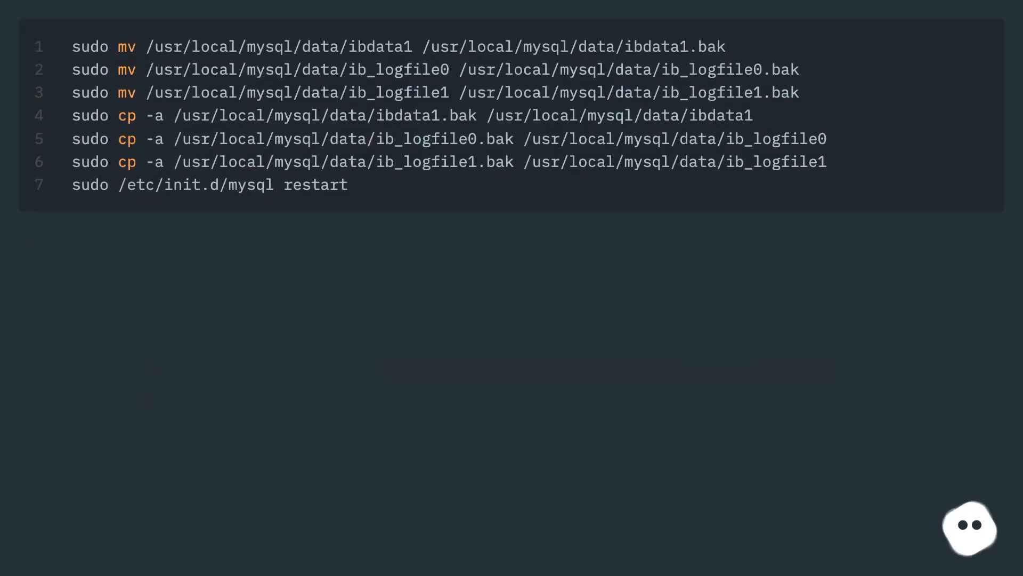
pyautogui.scroll(-3)
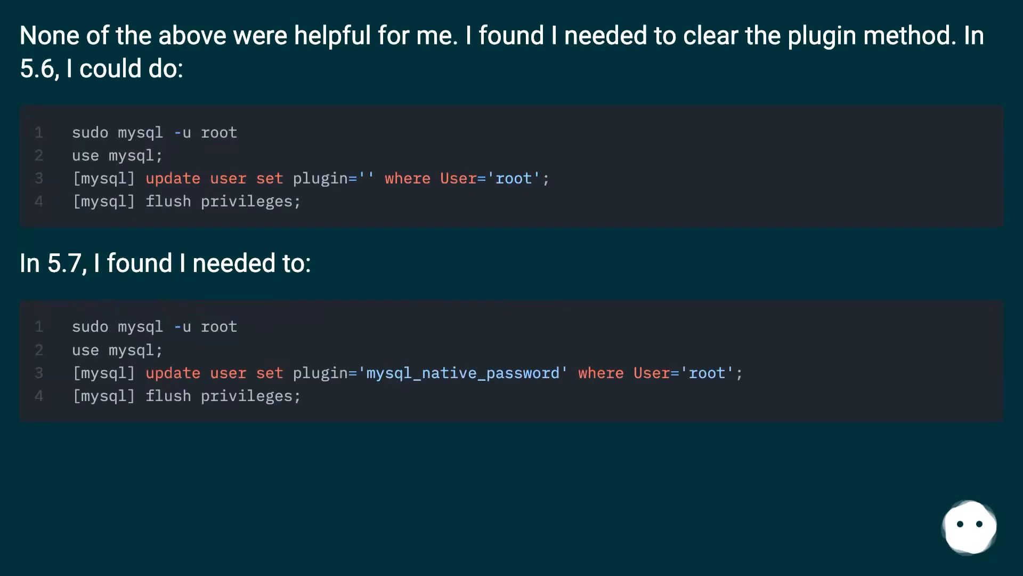